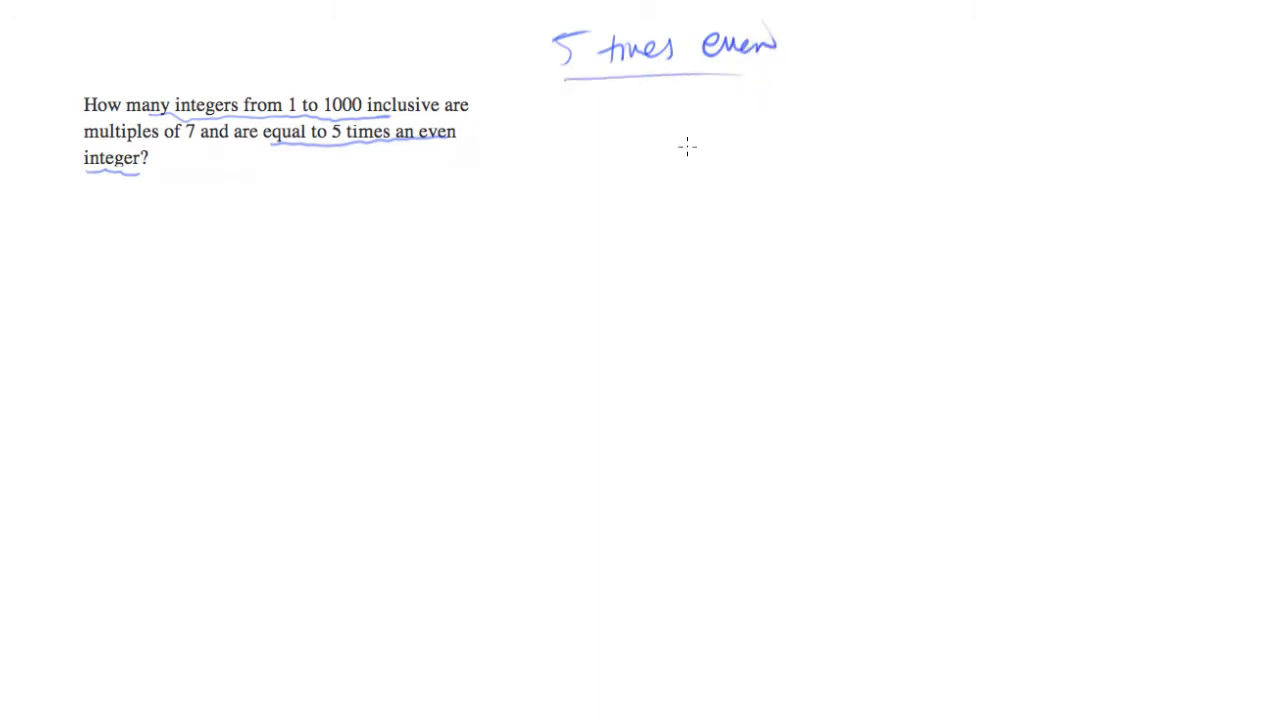
pyautogui.moveTo(604, 160)
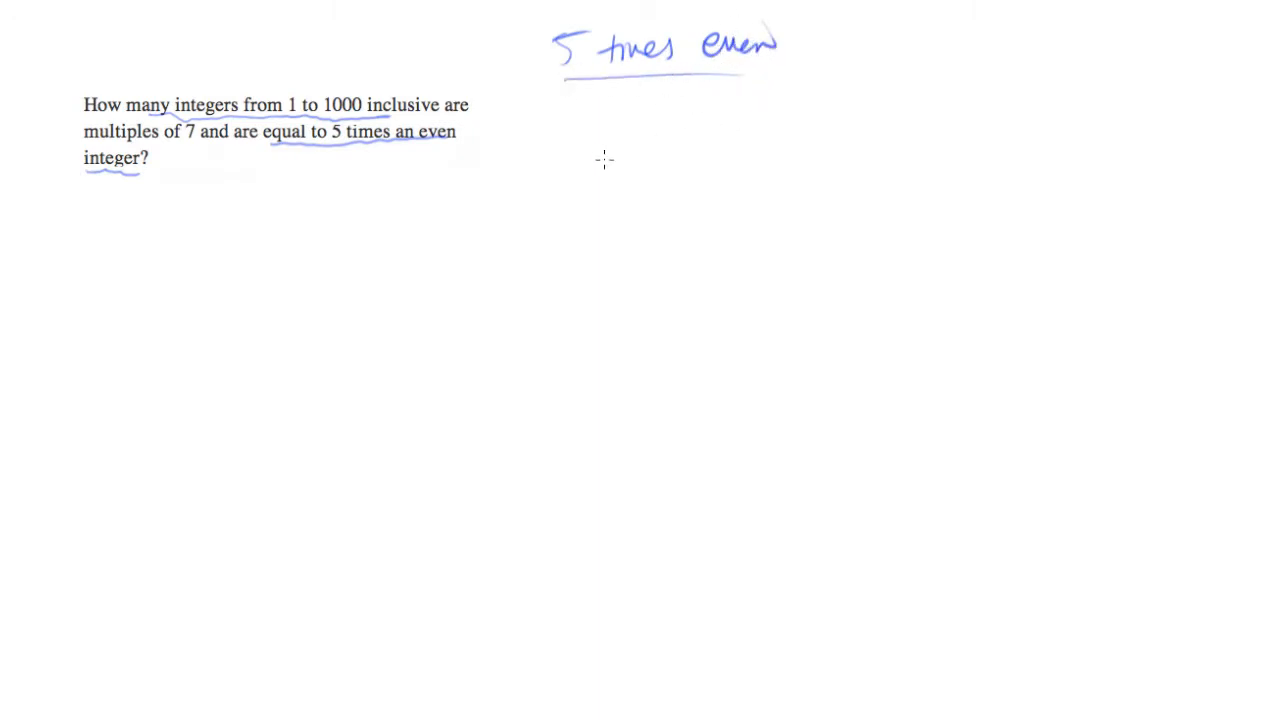